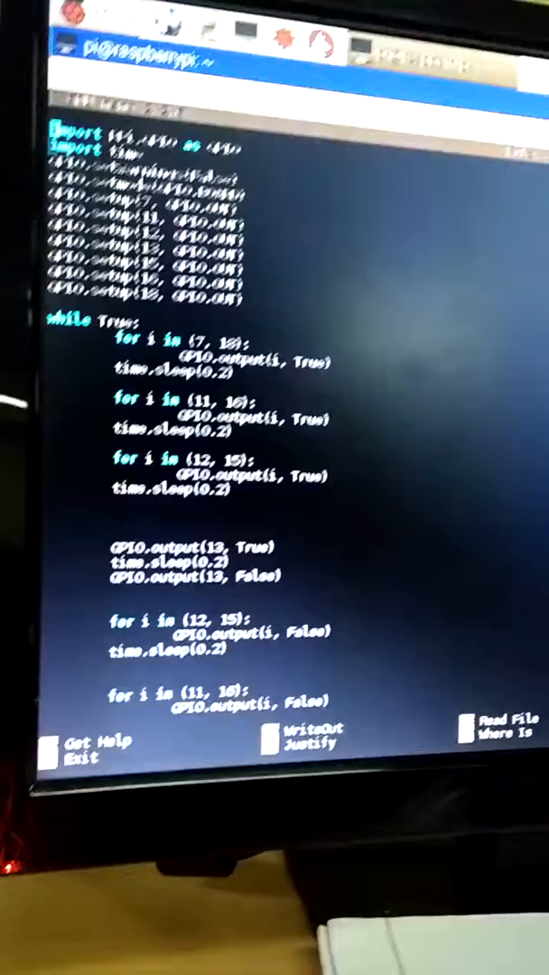
scroll(down, 3)
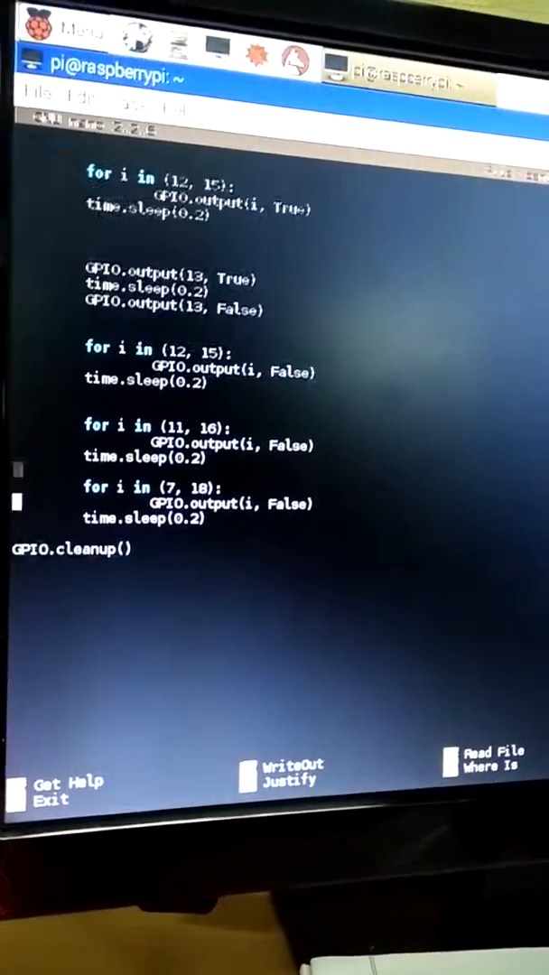